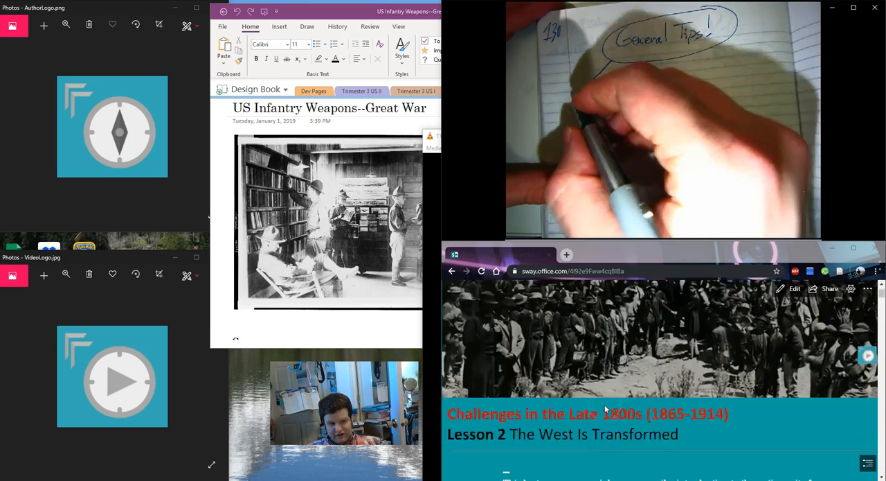
pyautogui.scroll(-3)
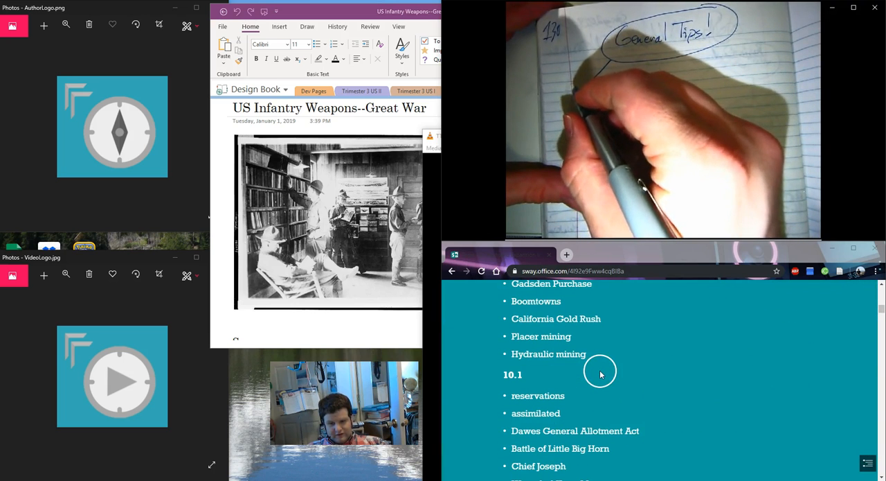